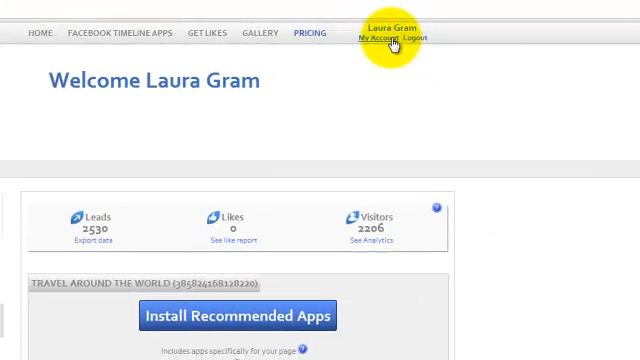
- Choose the PowerPoint Tab app from the account dashboard's Standard Apps and start configuring it
click(380, 36)
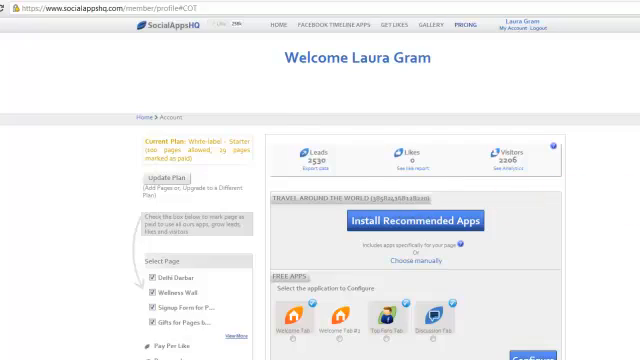
scroll(down, 3)
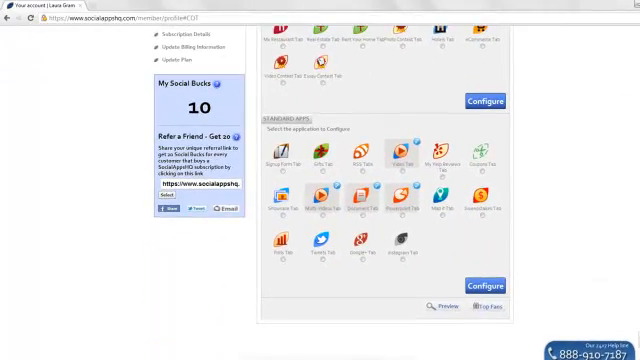
scroll(down, 3)
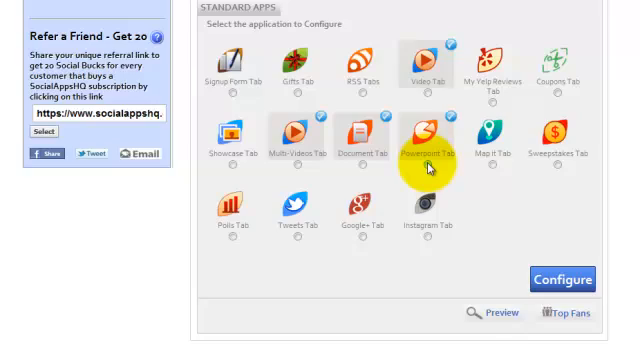
click(420, 154)
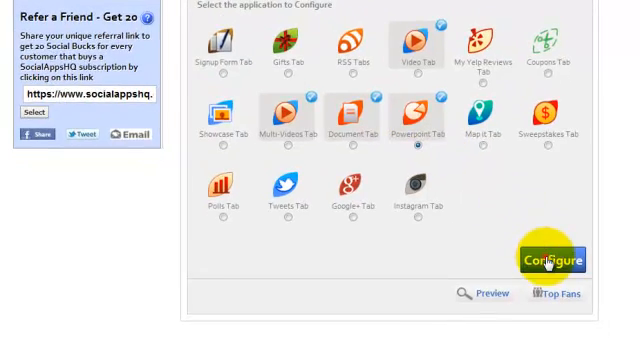
click(548, 260)
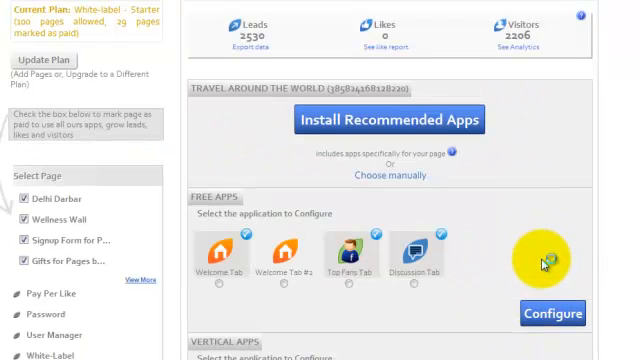
- With the SlideShare embed code in the PowerPoint Tab field, move on to its Publish settings
scroll(up, 3)
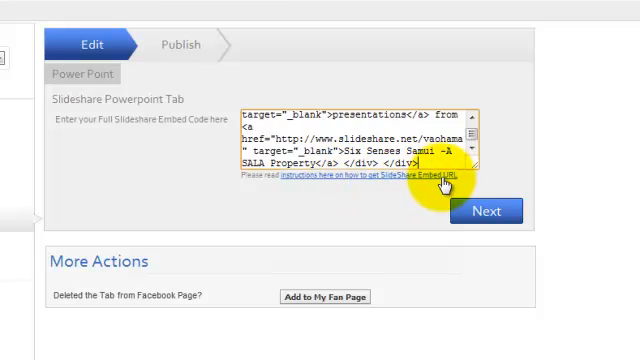
mouse_move(230, 30)
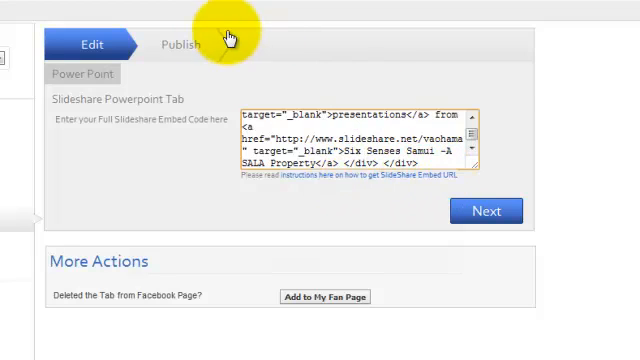
click(180, 44)
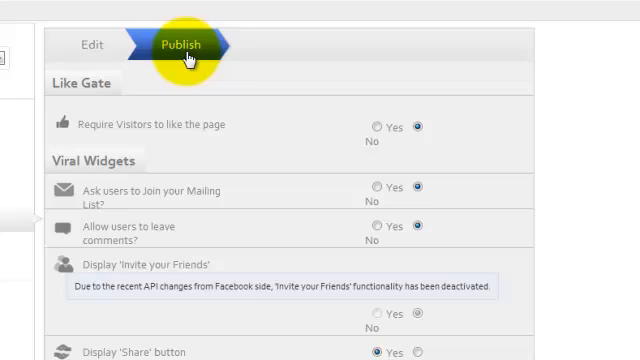
- Set Like Gate 'Require Visitors to like the page' to Yes and review the landing image and publish options
click(372, 126)
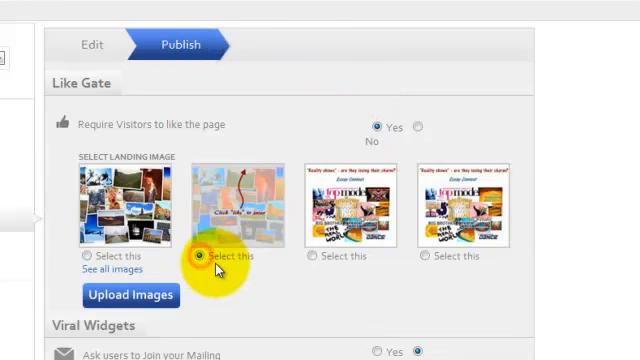
scroll(down, 3)
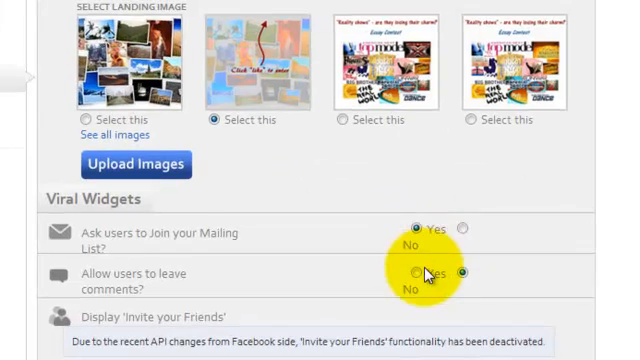
scroll(down, 3)
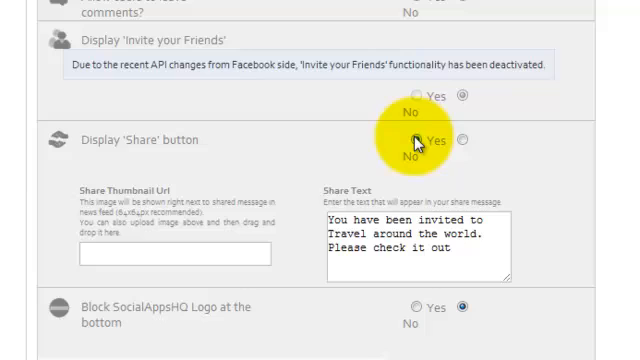
scroll(down, 3)
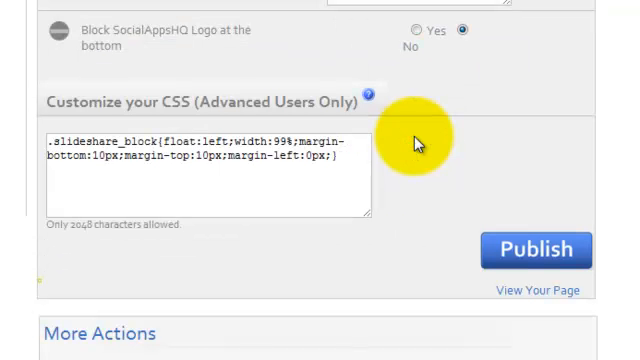
mouse_move(350, 110)
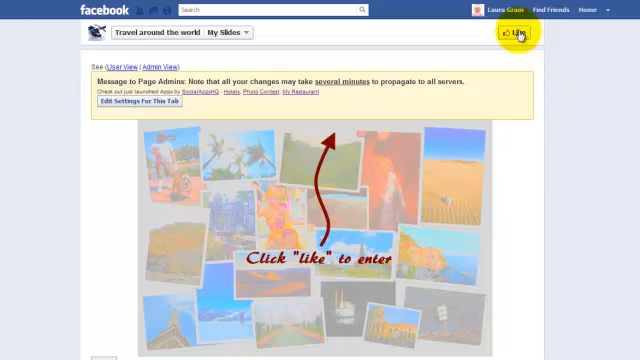
- Like the Travel around the world Facebook page to unlock the like-gated tab content
click(516, 36)
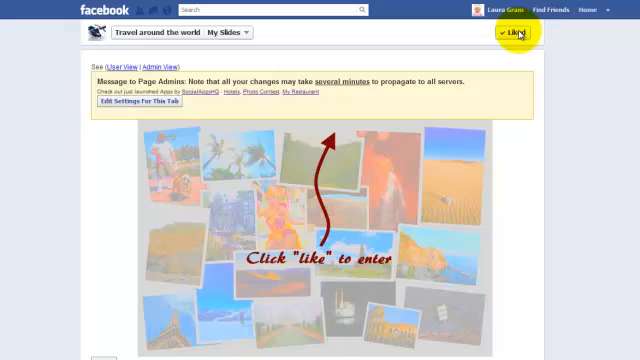
click(512, 32)
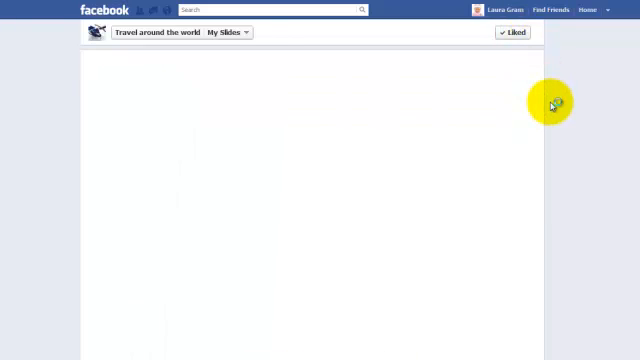